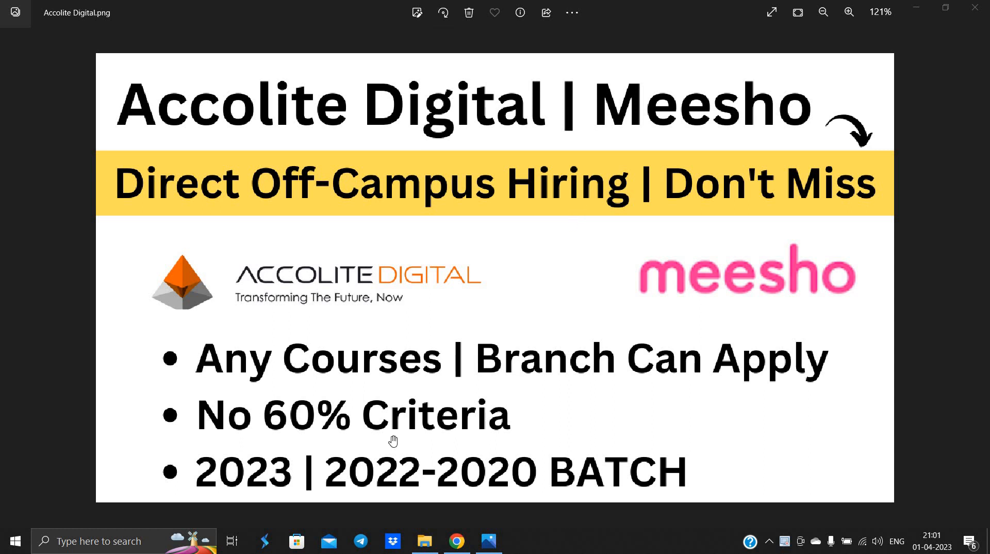
pyautogui.moveTo(503, 497)
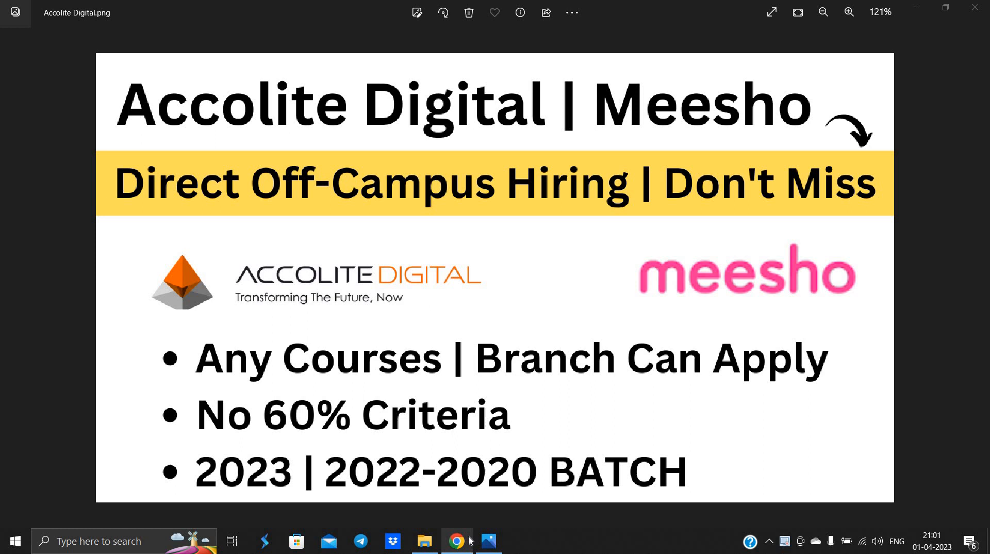
# Step: Switch from the Photos hiring graphic to the Chrome window showing the YouTube channel
pyautogui.click(456, 542)
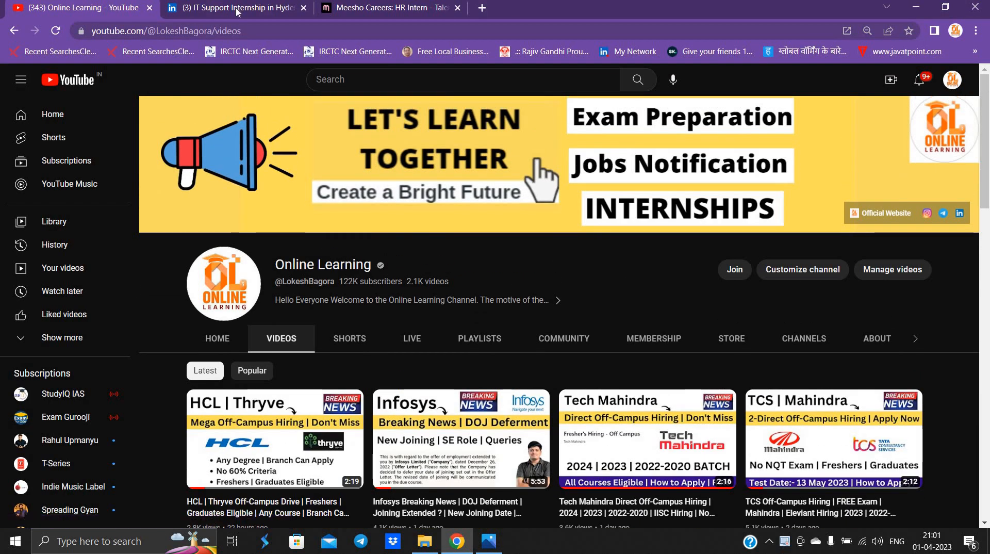
# Step: Bring up the Accolite Digital IT Support Internship (Hyderabad) posting and reach its About the job section
pyautogui.click(239, 7)
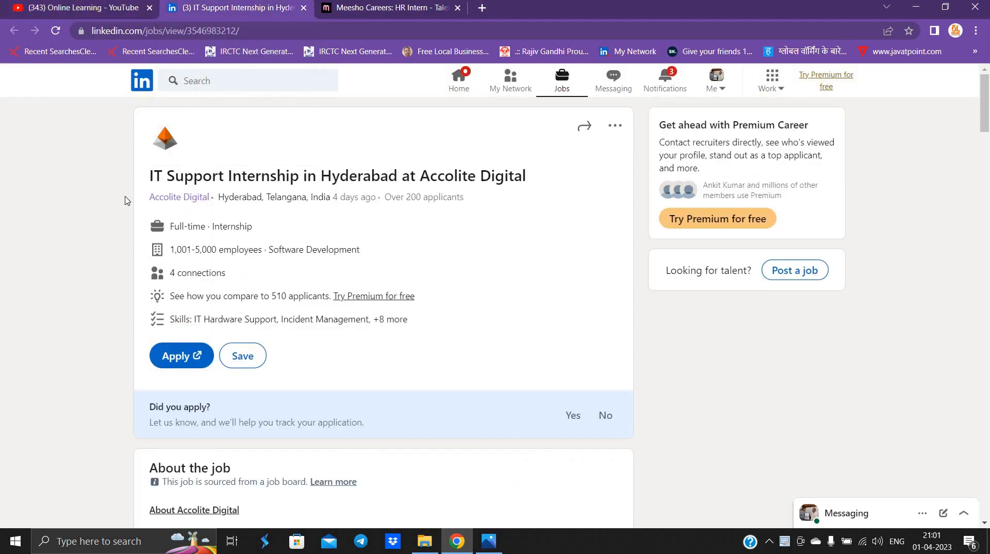
pyautogui.moveTo(147, 181)
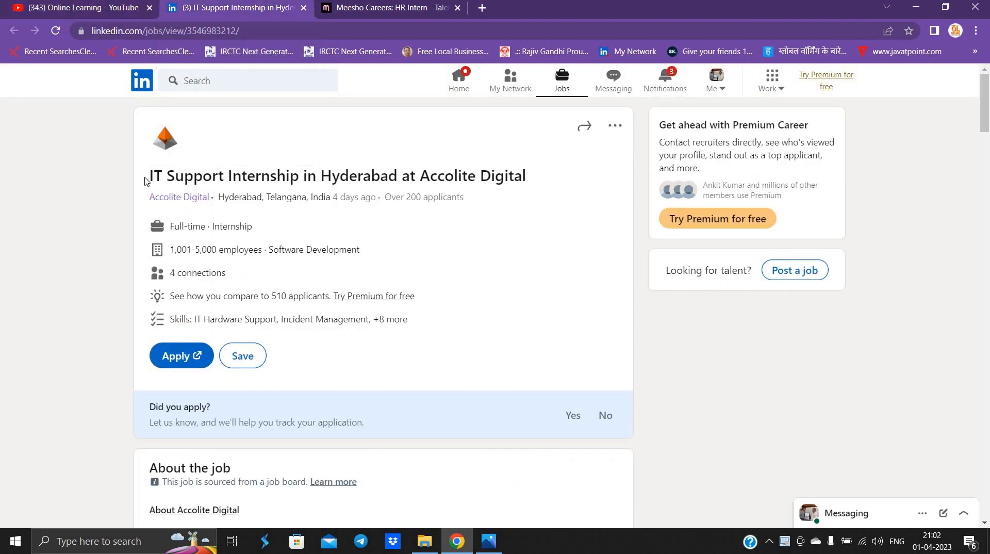
pyautogui.moveTo(148, 175); pyautogui.dragTo(409, 176)
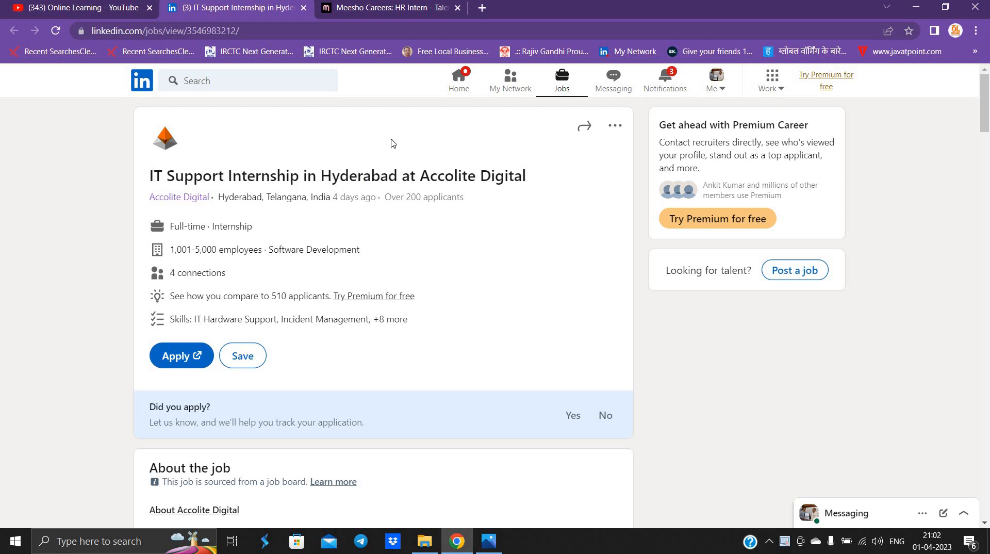
pyautogui.moveTo(409, 223)
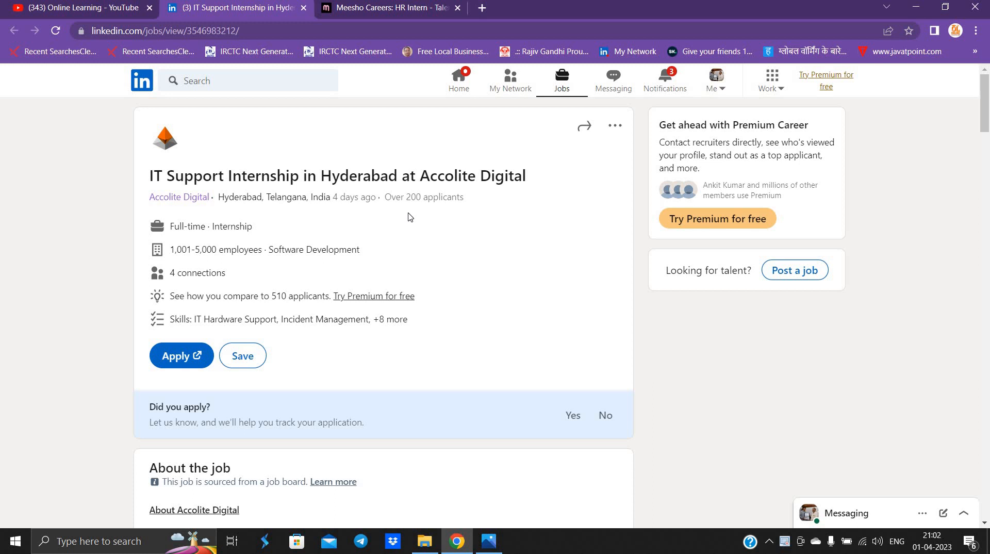
pyautogui.scroll(-3)
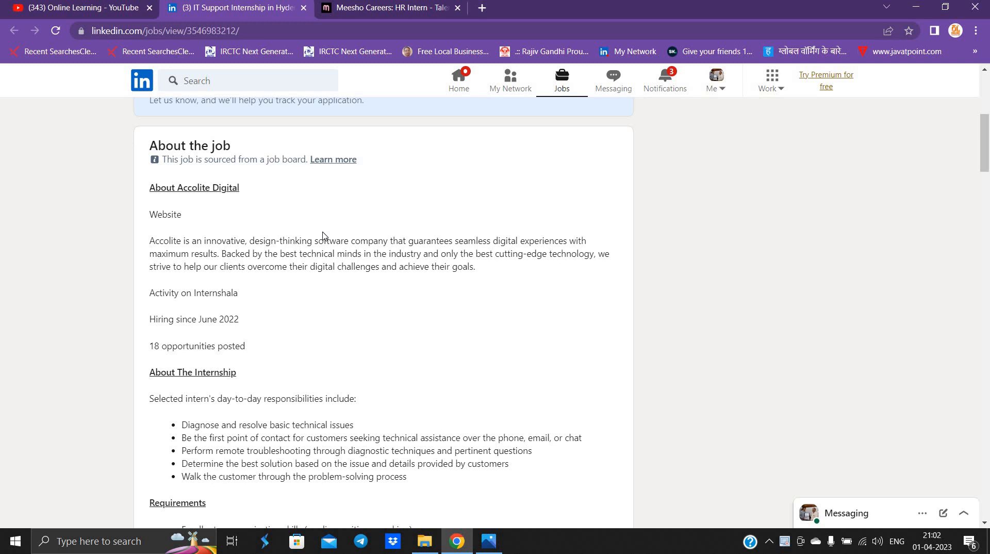
# Step: Review the responsibilities and highlight the 24/7 shifts and degree requirements, reaching the eligibility list
pyautogui.scroll(-3)
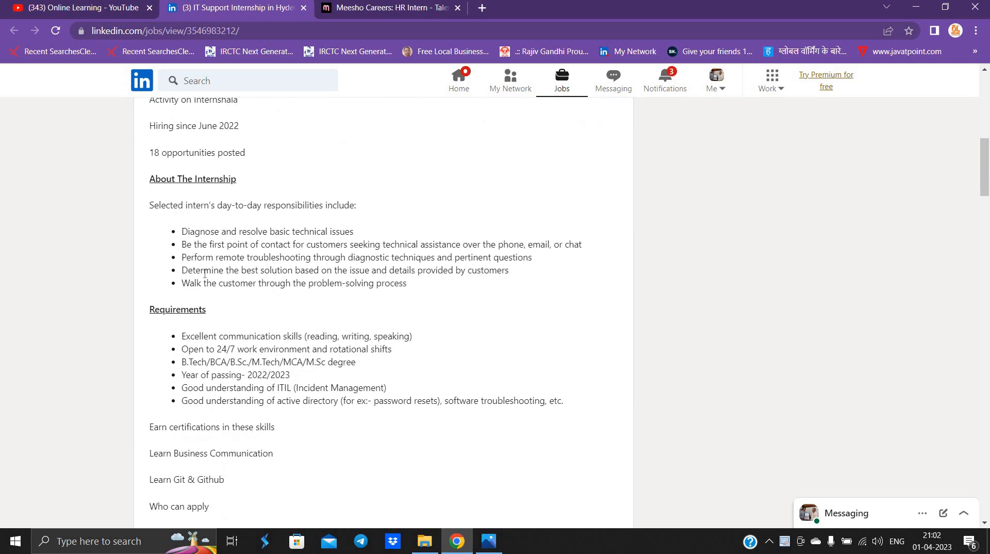
pyautogui.scroll(-3)
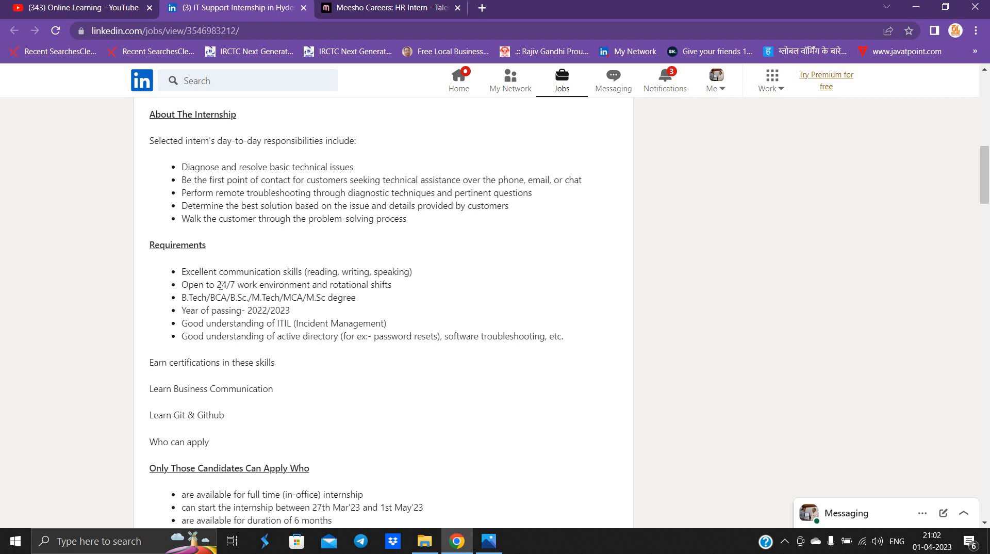
pyautogui.moveTo(199, 285); pyautogui.dragTo(338, 297)
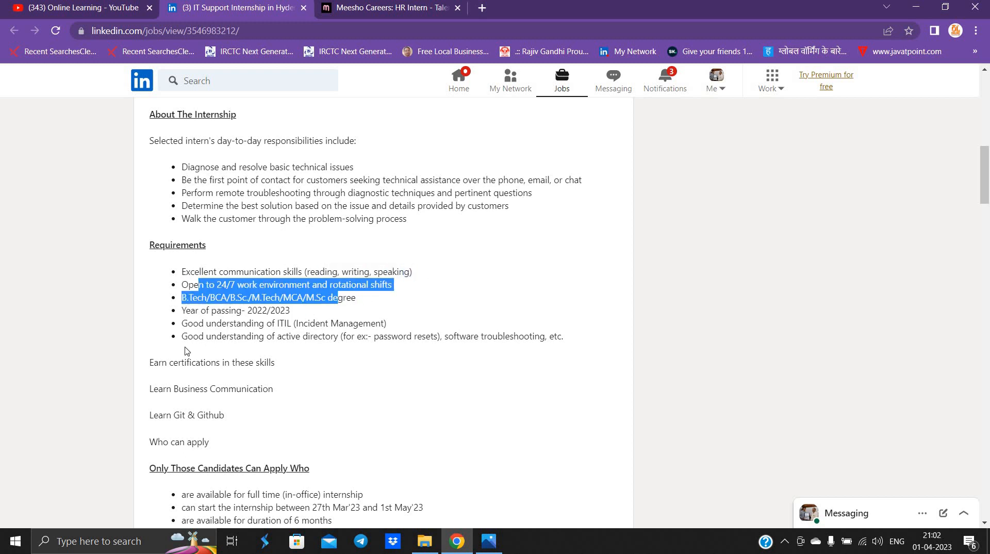
pyautogui.click(232, 299)
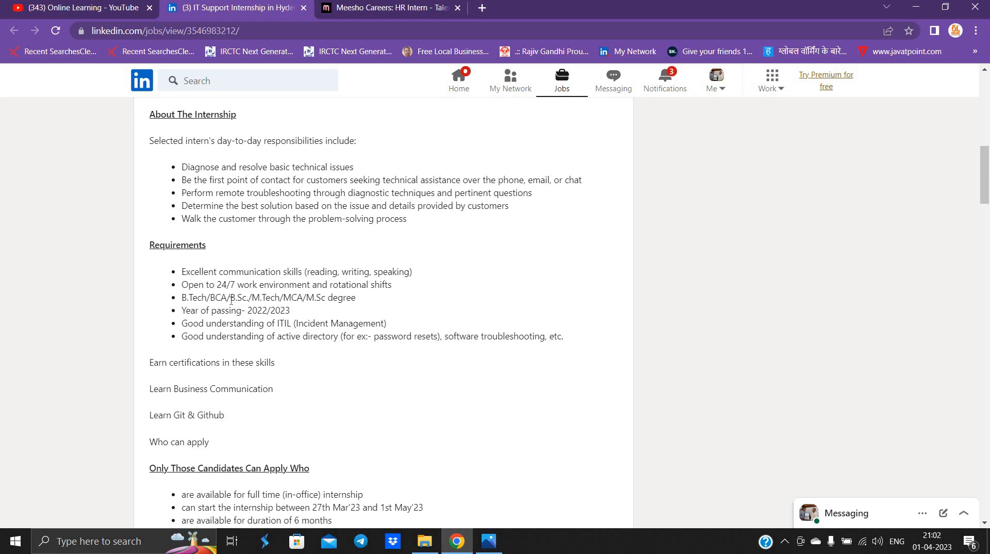
pyautogui.moveTo(197, 297); pyautogui.dragTo(326, 297)
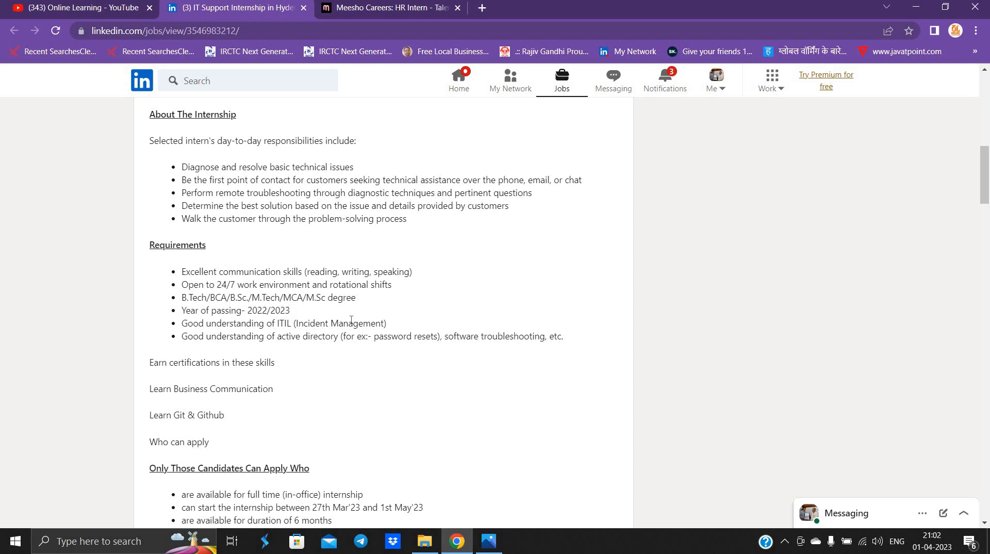
pyautogui.moveTo(241, 357)
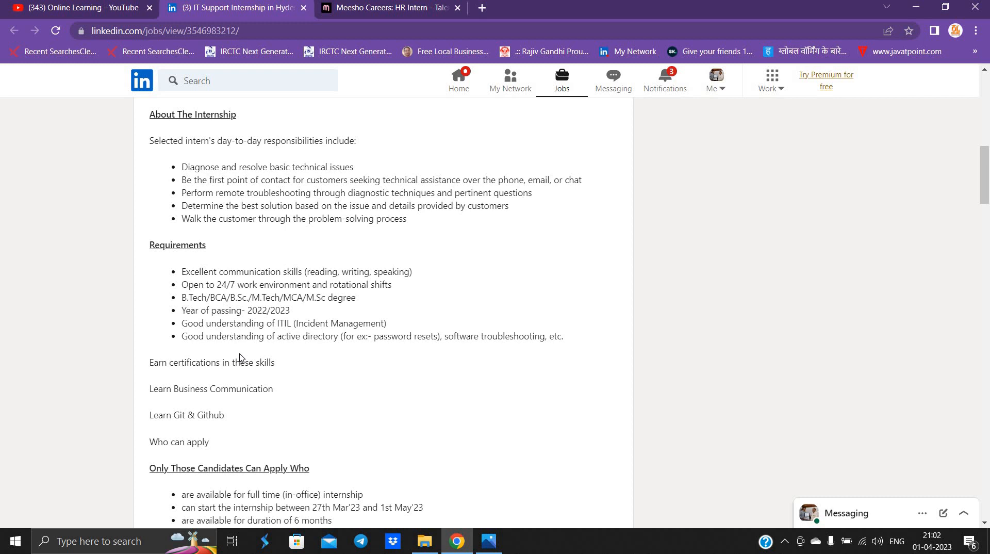
pyautogui.scroll(-3)
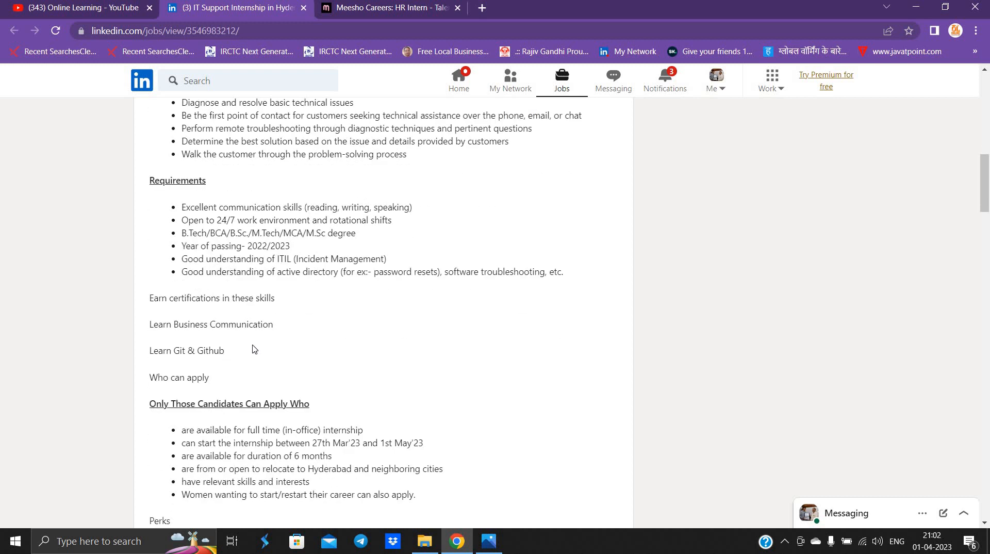
pyautogui.moveTo(134, 326)
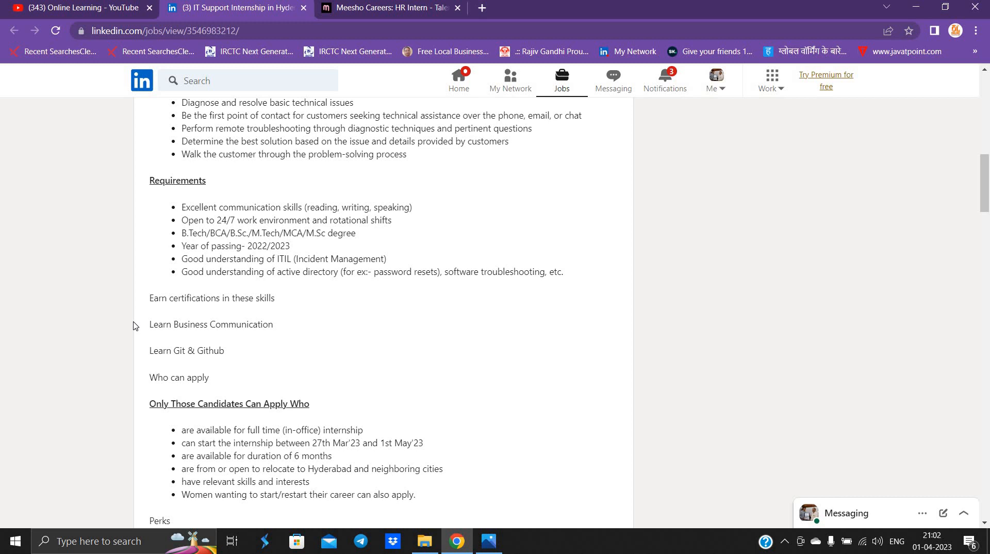
# Step: Go through the Accolite internship's eligibility criteria, perks and four openings
pyautogui.scroll(-3)
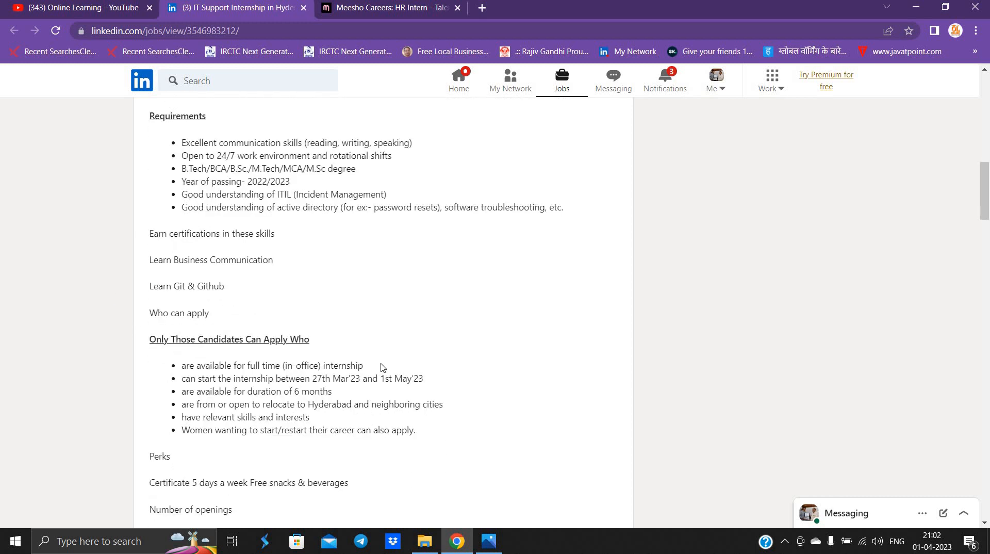
pyautogui.moveTo(258, 366); pyautogui.dragTo(364, 366)
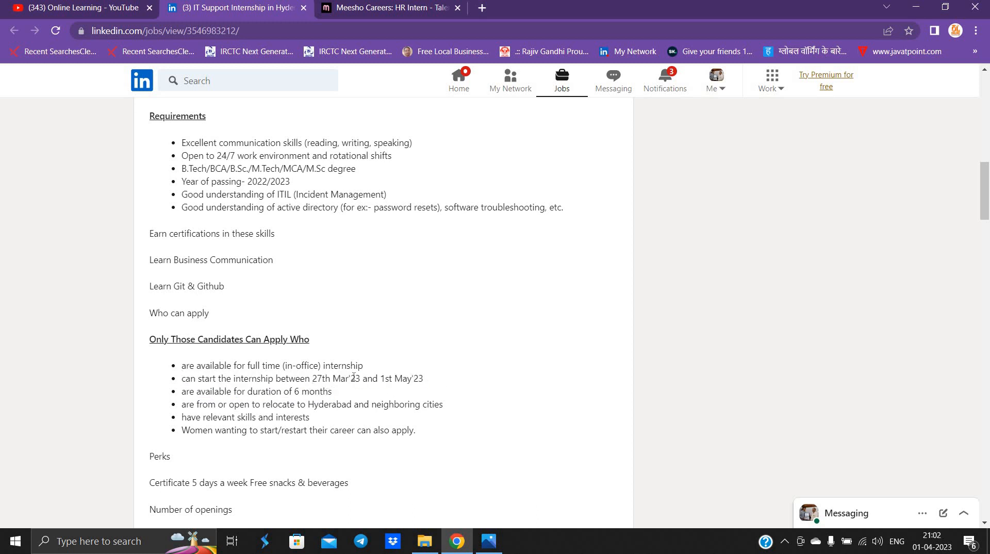
pyautogui.scroll(-3)
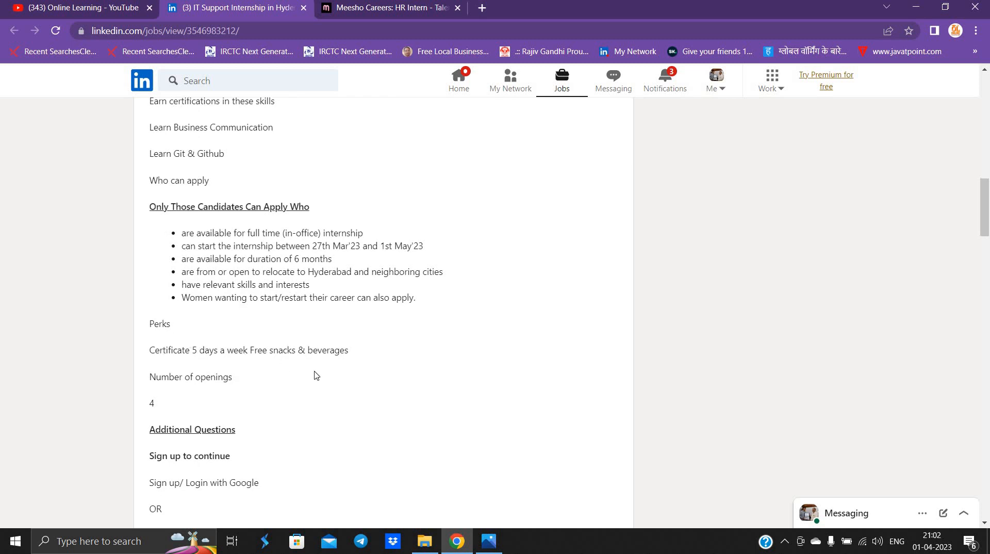
pyautogui.scroll(3)
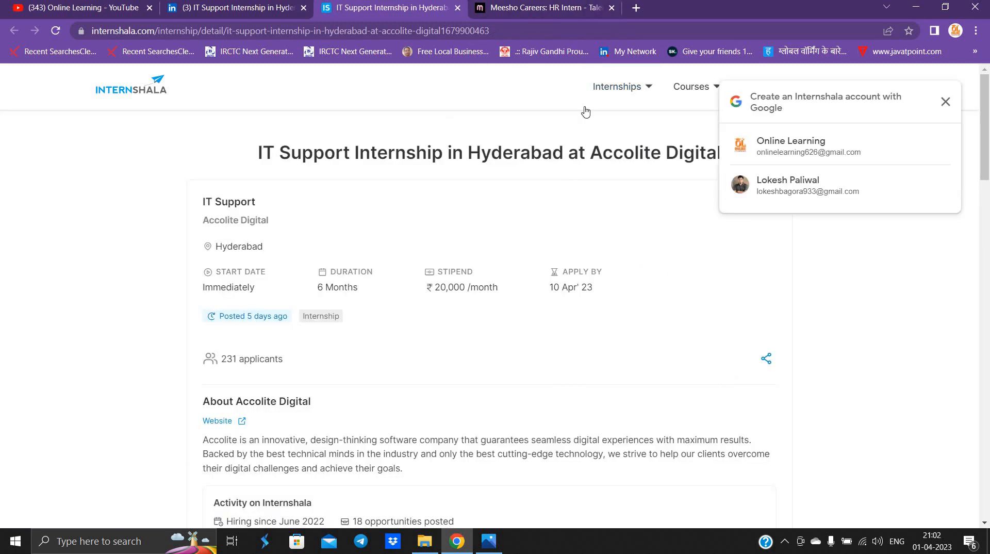
# Step: Dismiss the Google sign-in prompt and move to the Meesho HR Intern – Talent Acquisition posting
pyautogui.click(945, 101)
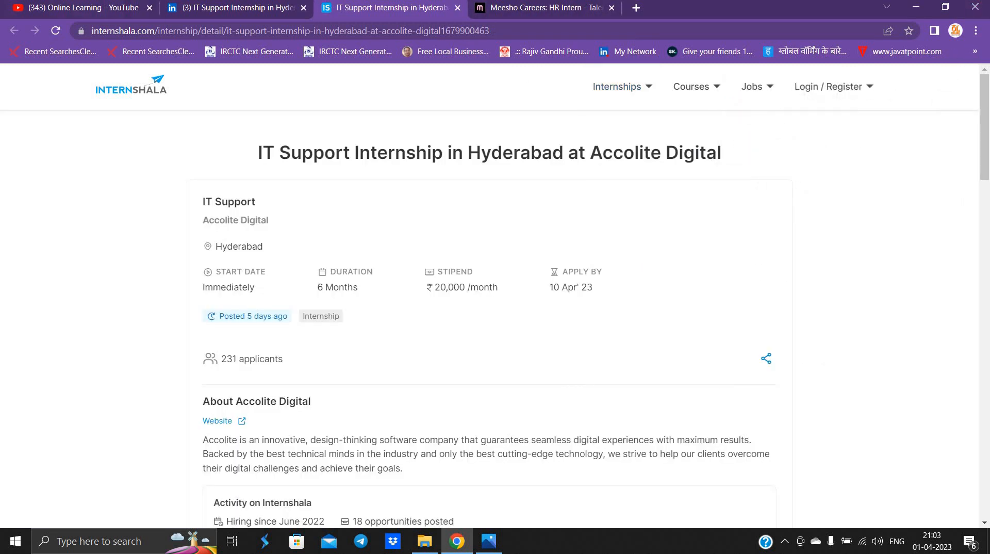
pyautogui.click(547, 8)
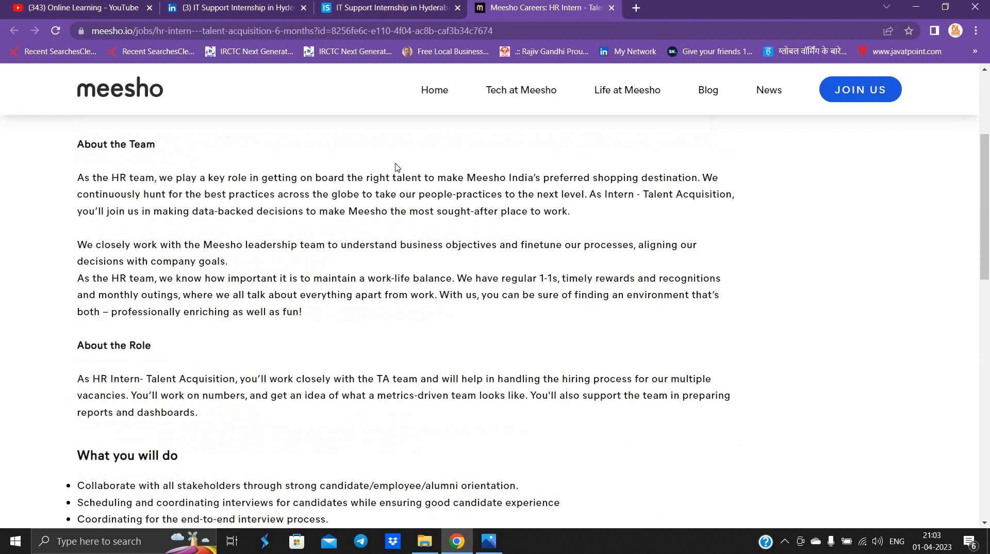
# Step: Check the HR Intern's Bangalore location and read down to the 'What you will do' duties
pyautogui.scroll(3)
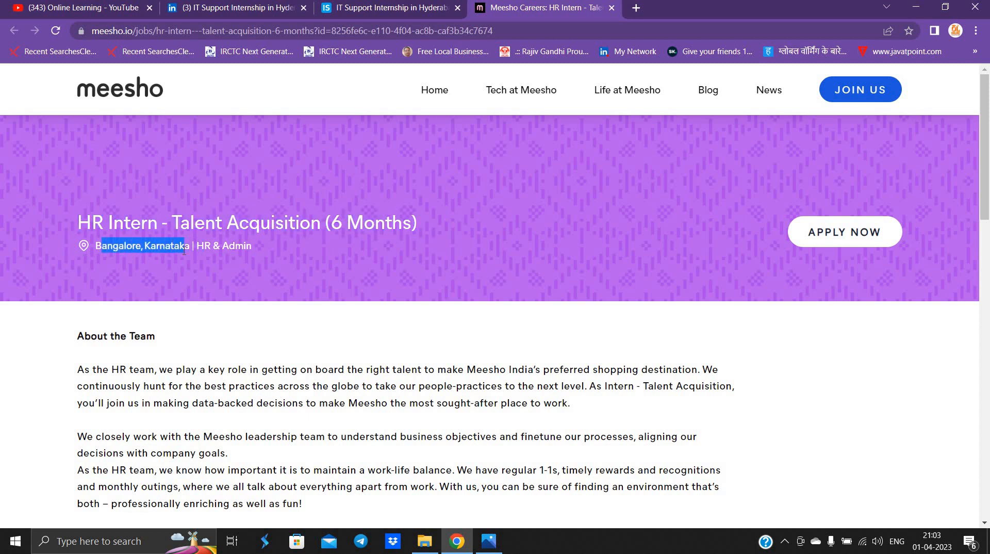
pyautogui.click(38, 165)
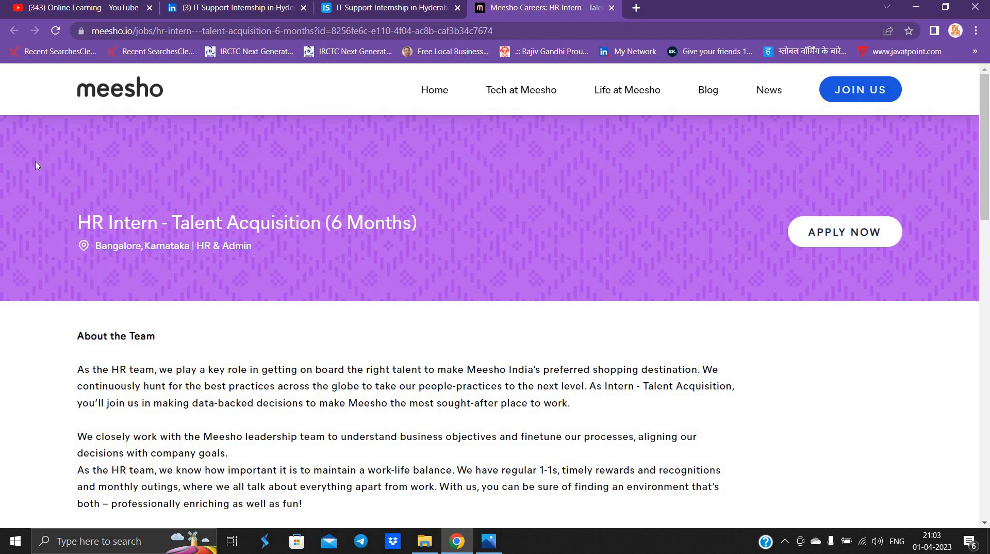
pyautogui.scroll(-3)
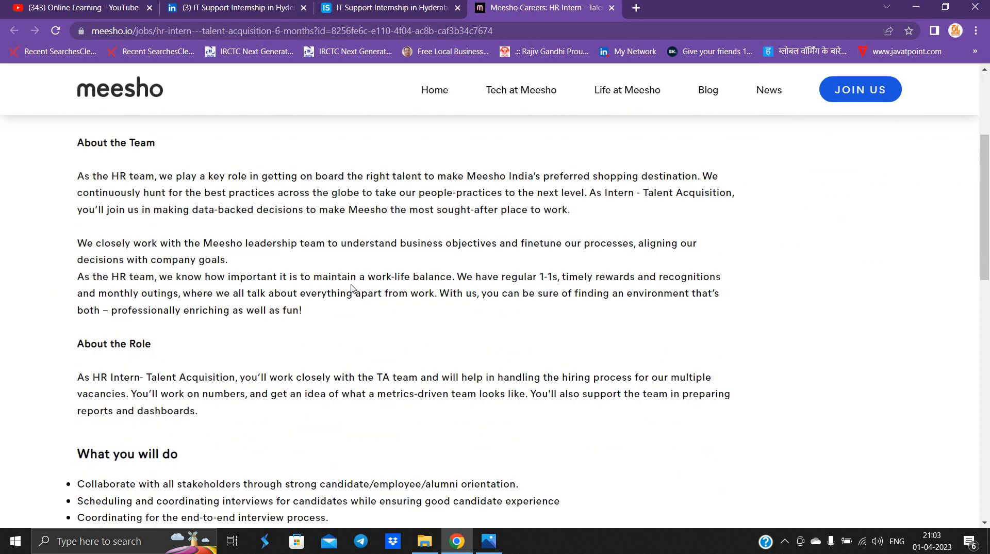
pyautogui.scroll(-3)
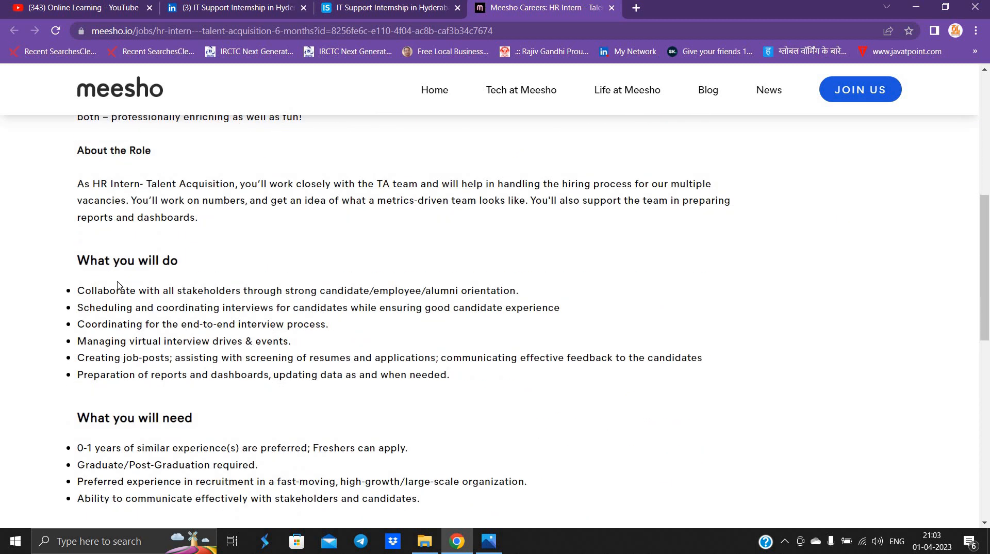
pyautogui.moveTo(321, 346)
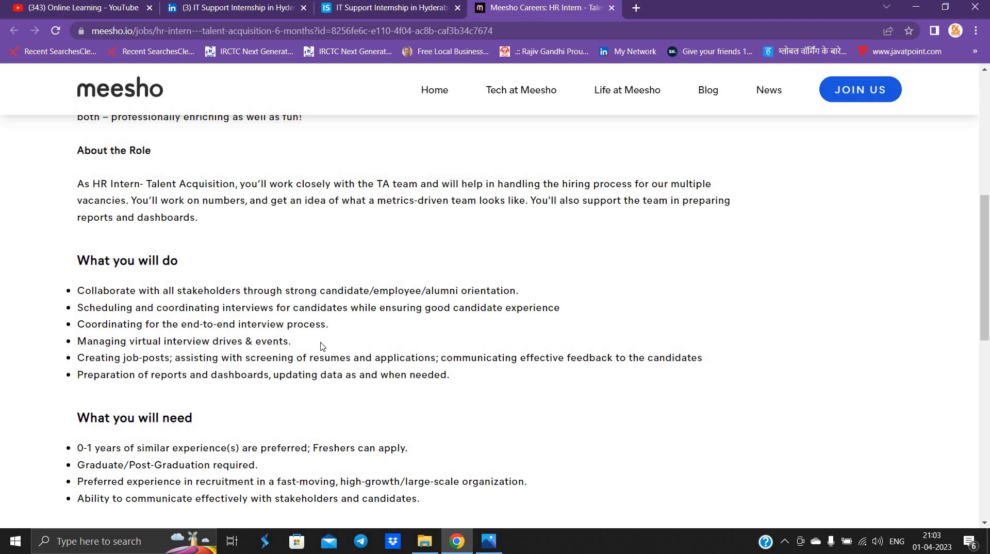
# Step: Highlight the 'What you will need' requirements, including that freshers can apply, then return to the title
pyautogui.scroll(-3)
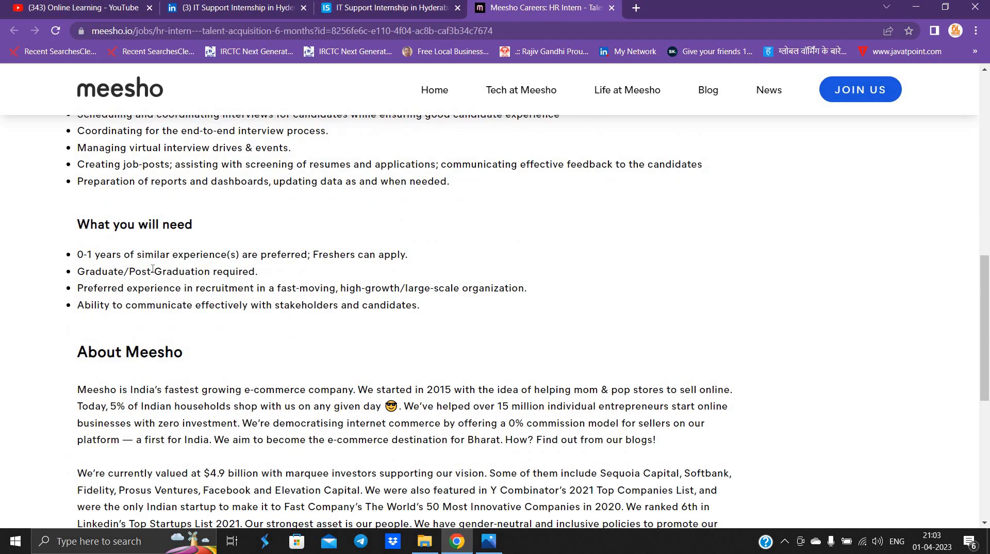
pyautogui.moveTo(76, 254); pyautogui.dragTo(408, 254)
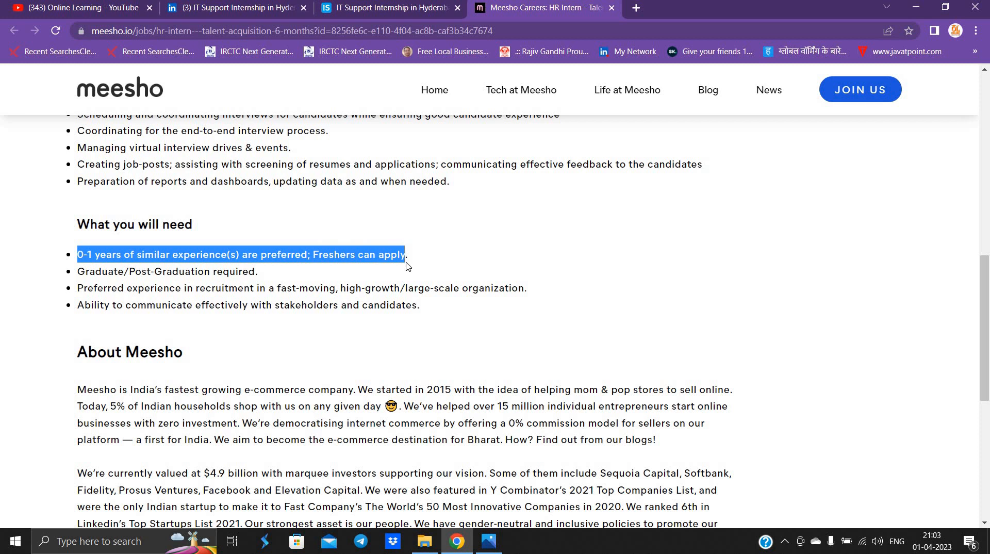
pyautogui.click(114, 283)
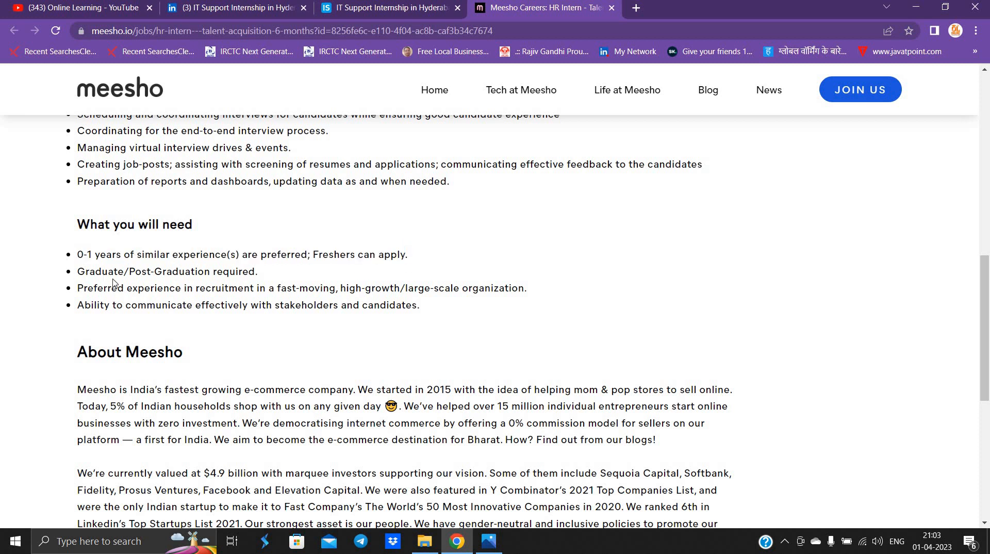
pyautogui.moveTo(77, 271); pyautogui.dragTo(258, 272)
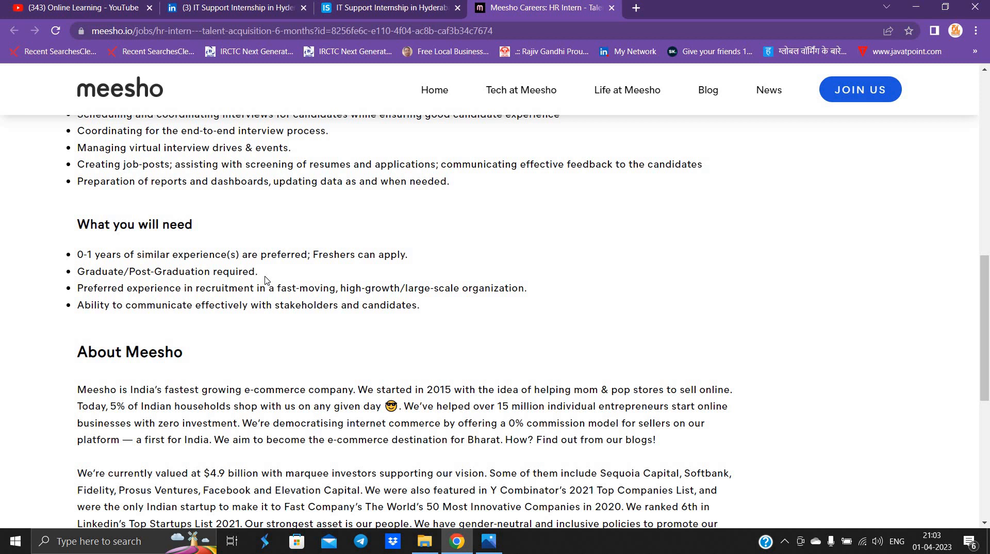
pyautogui.moveTo(265, 255); pyautogui.dragTo(419, 304)
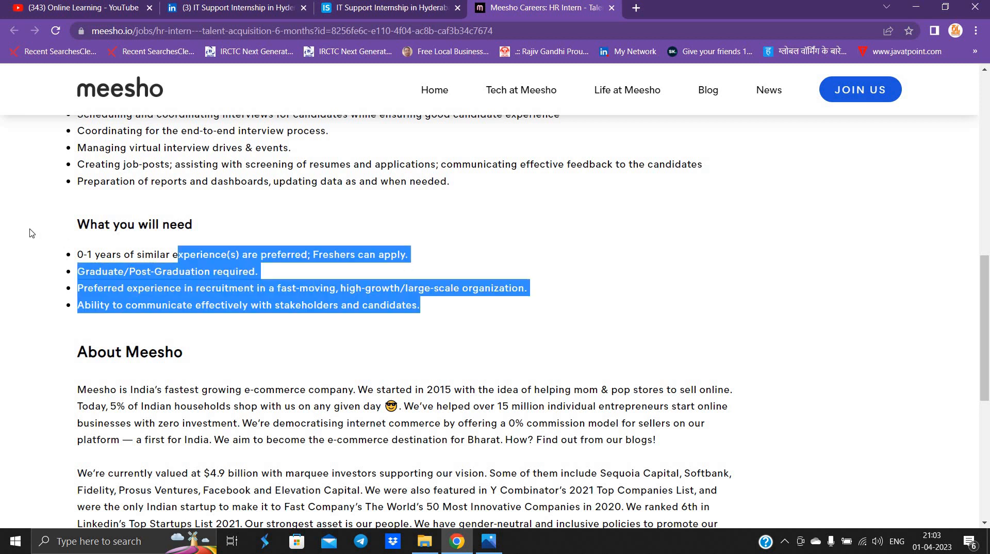
pyautogui.scroll(3)
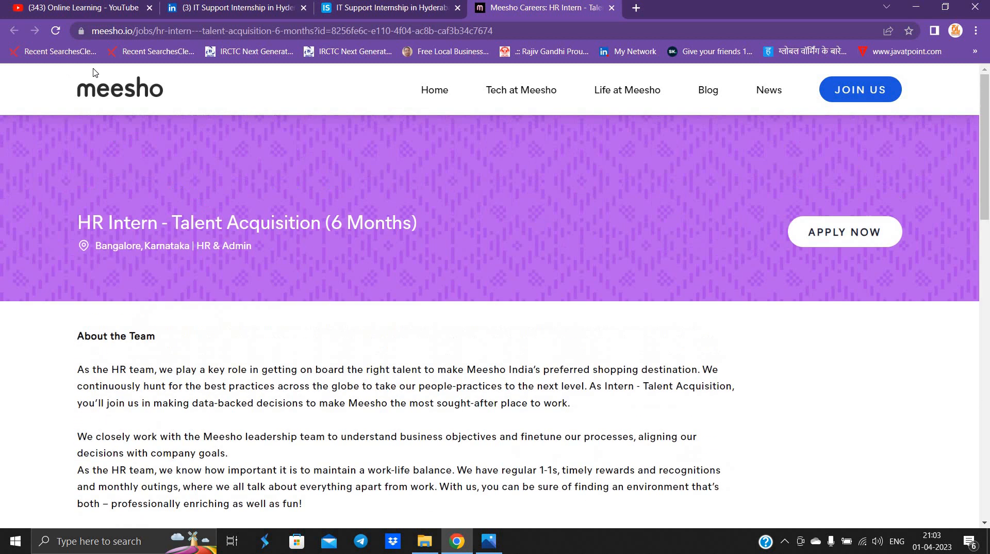
pyautogui.moveTo(473, 539)
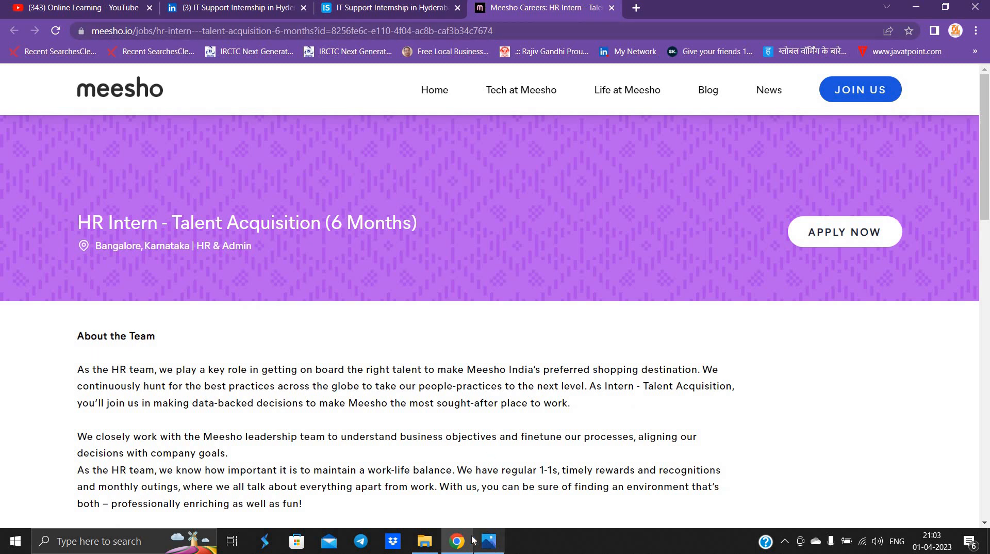